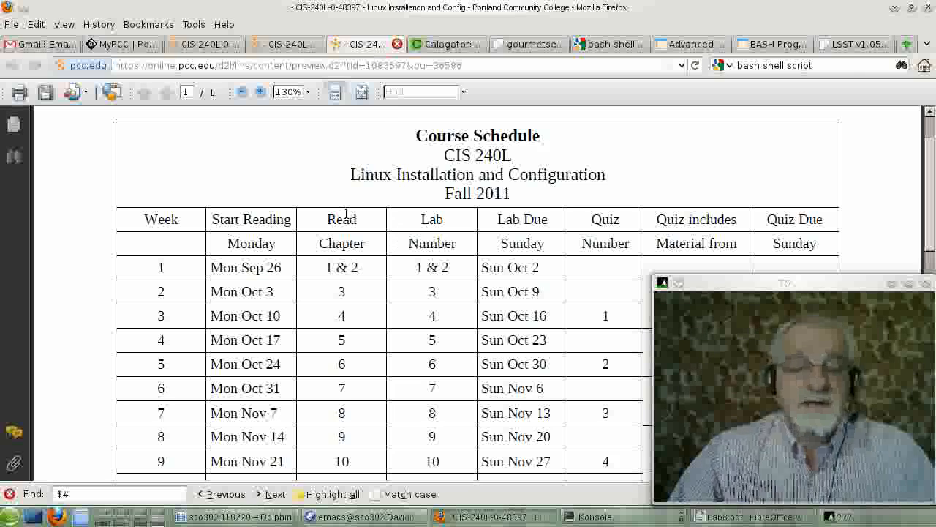
Step: Scroll the Calagator event list down to Thursday, November 10, dismissing the 3-of-15 reminder
scroll("down", 3)
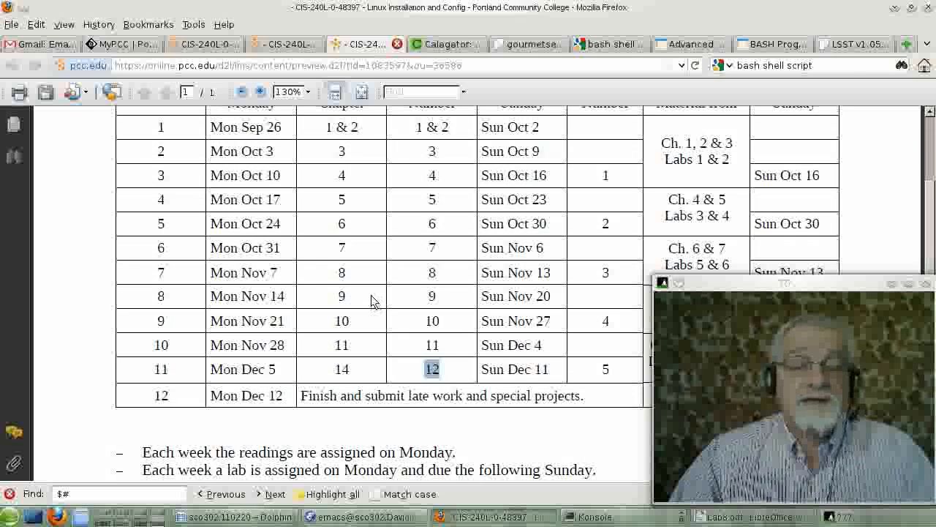
scroll("down", 3)
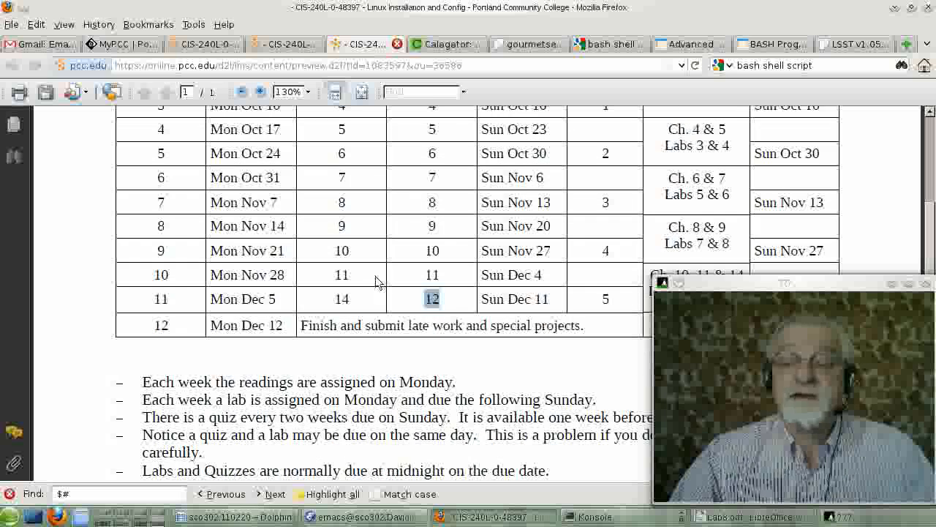
mouse_move(310, 231)
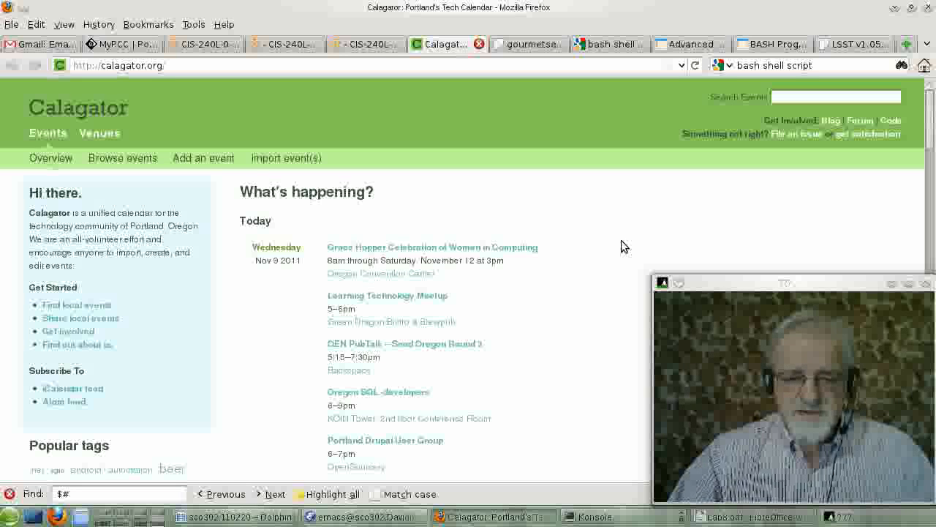
scroll("down", 3)
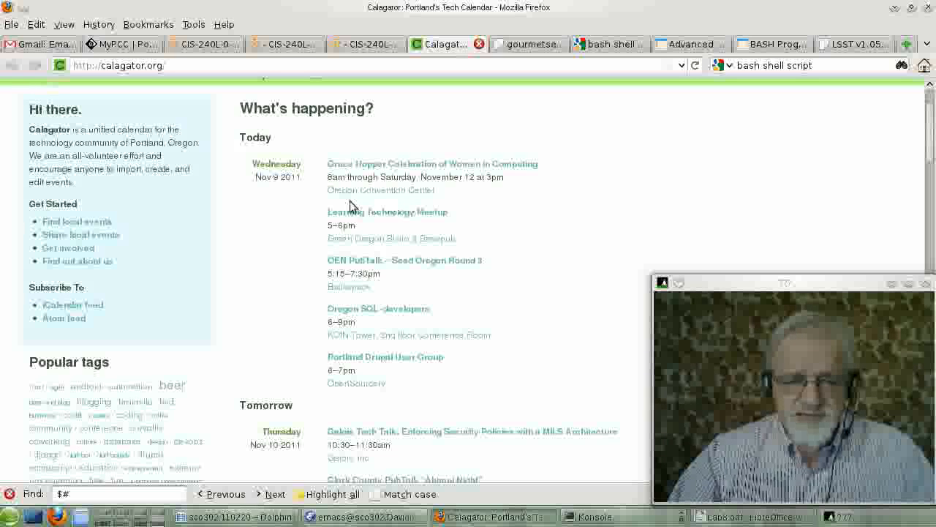
mouse_move(388, 202)
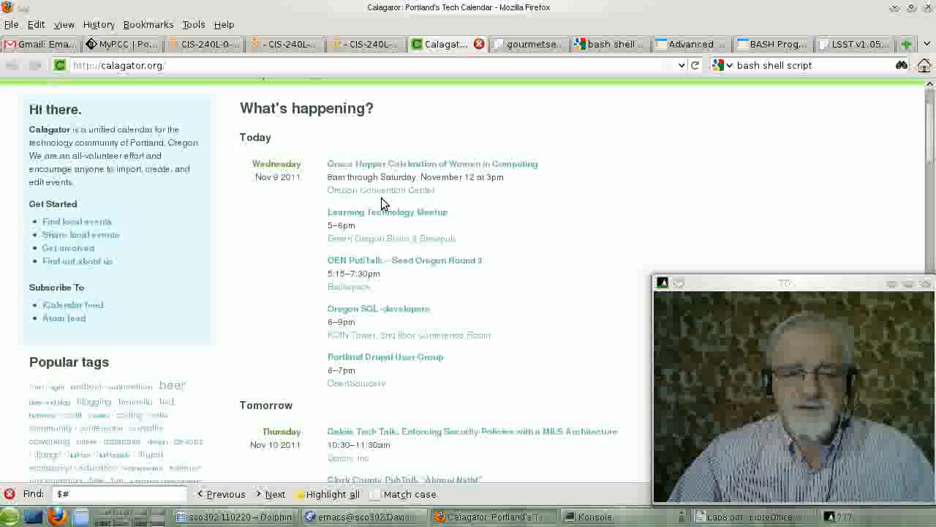
mouse_move(416, 202)
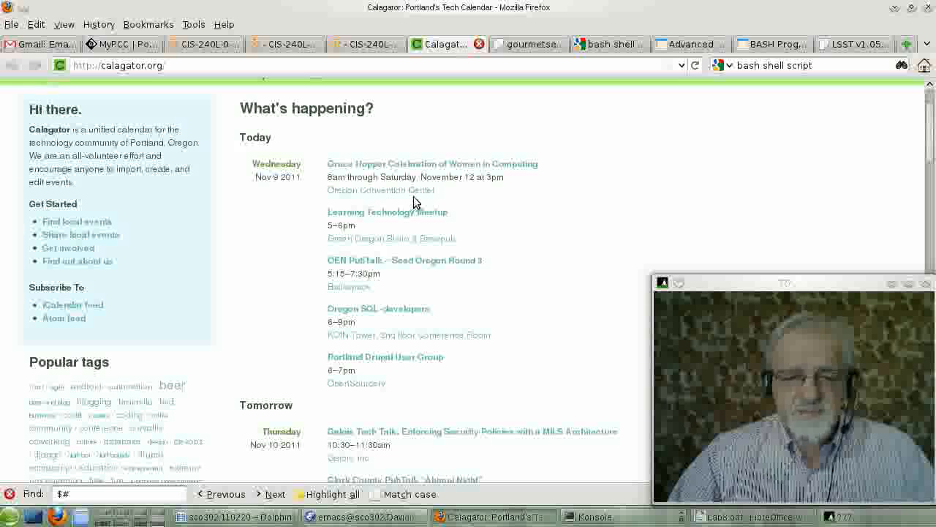
mouse_move(582, 237)
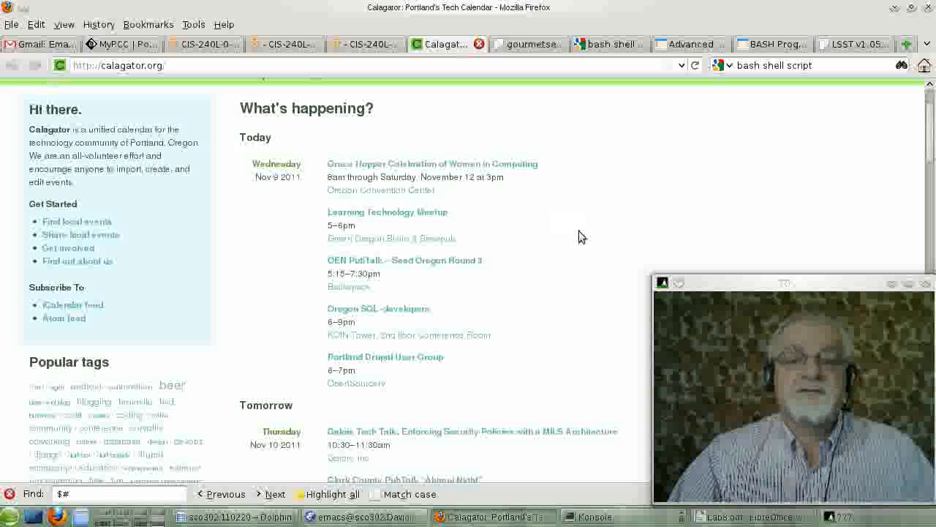
mouse_move(579, 260)
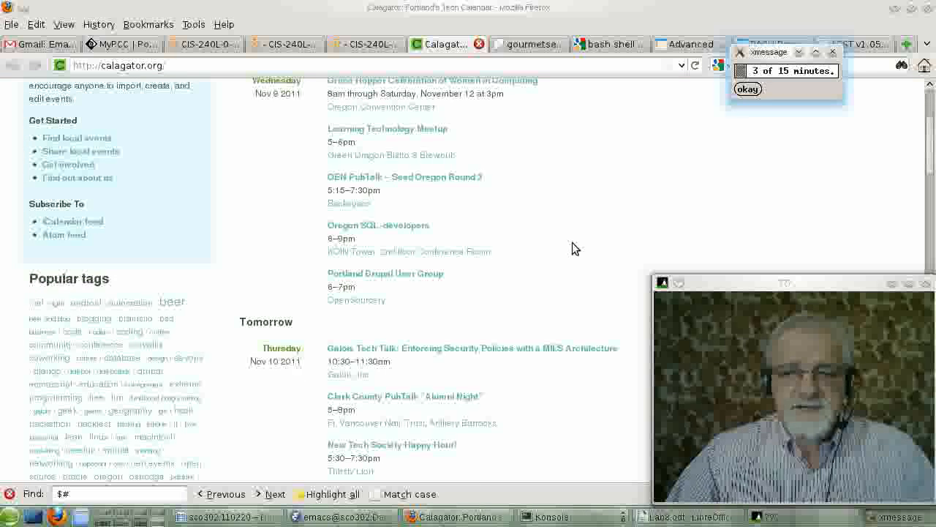
left_click(746, 89)
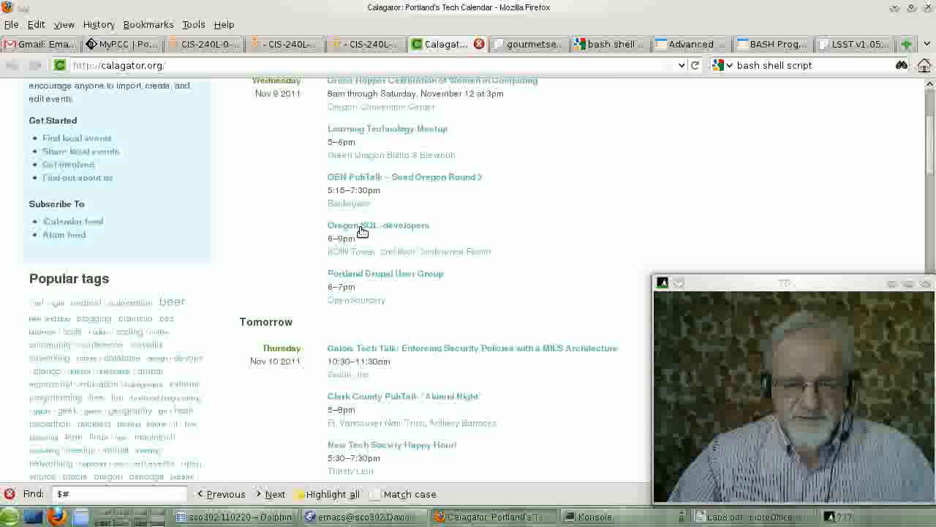
mouse_move(362, 293)
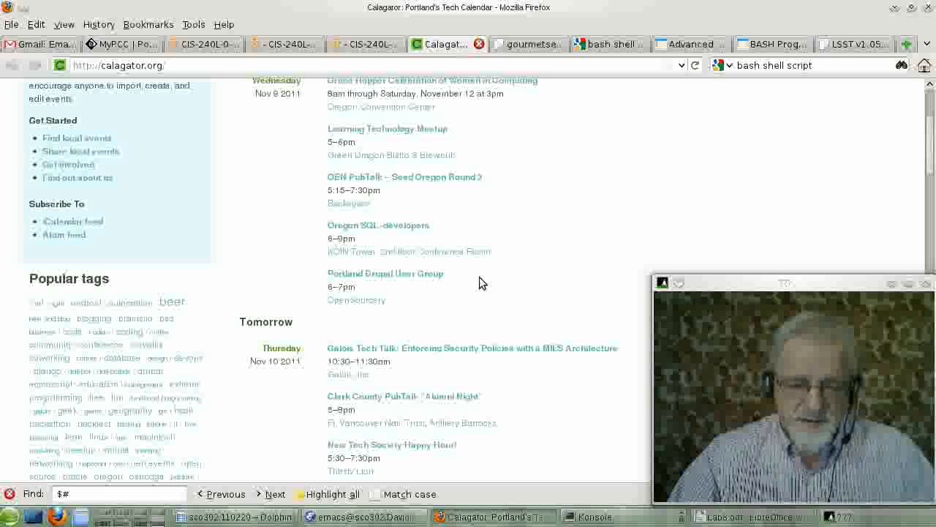
scroll("down", 3)
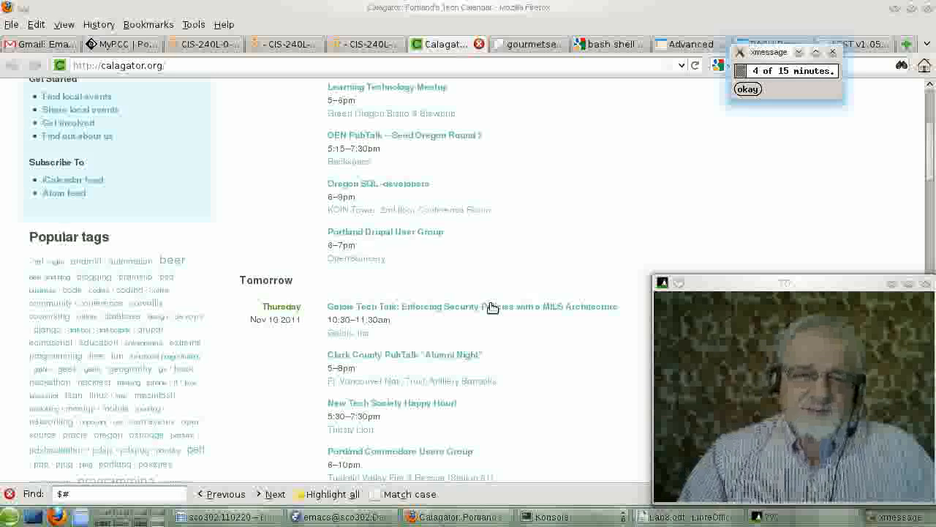
left_click(746, 89)
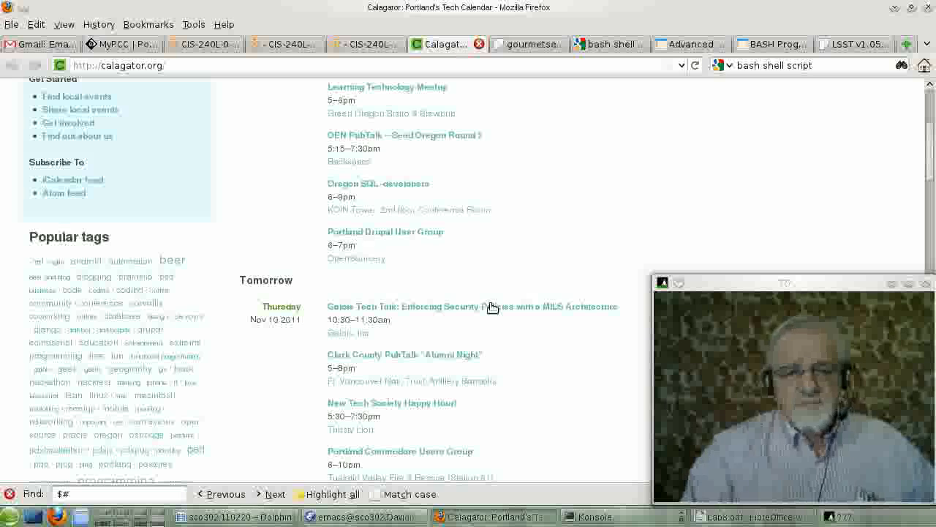
mouse_move(541, 281)
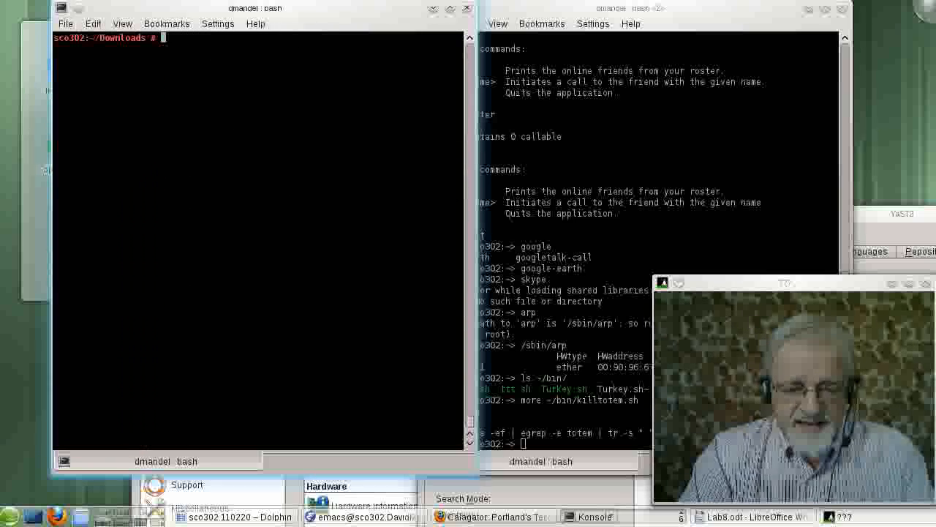
Step: Run ps -ef | egrep -e totem to list Firefox's Totem plugin-viewer processes
type("ps -ef | egrep -e")
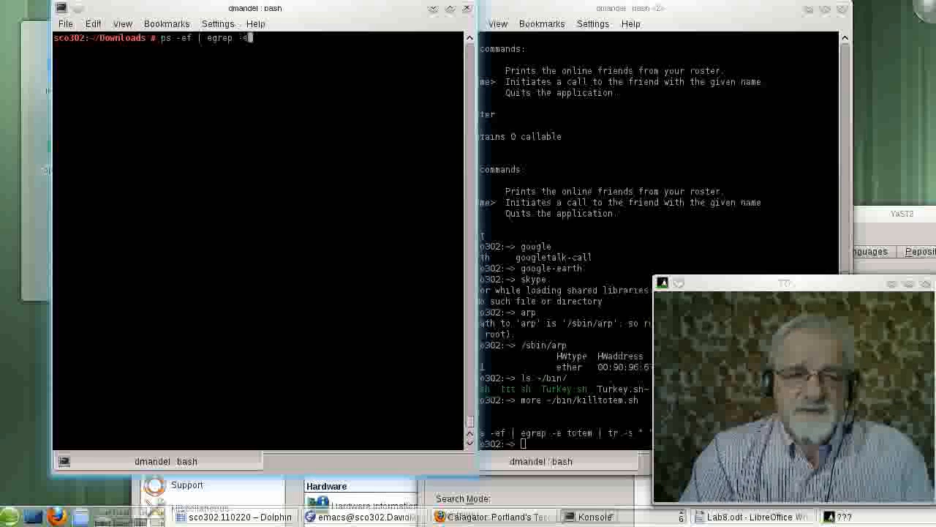
type("to")
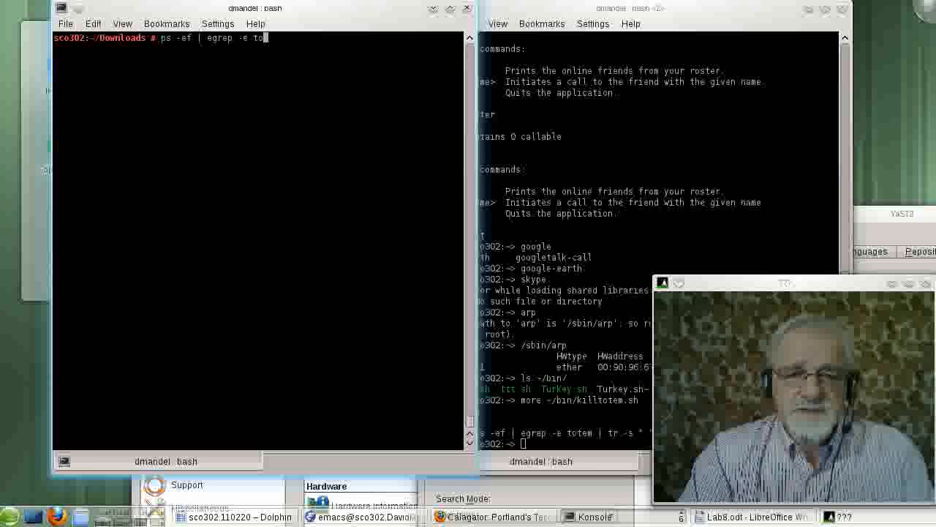
type("tem")
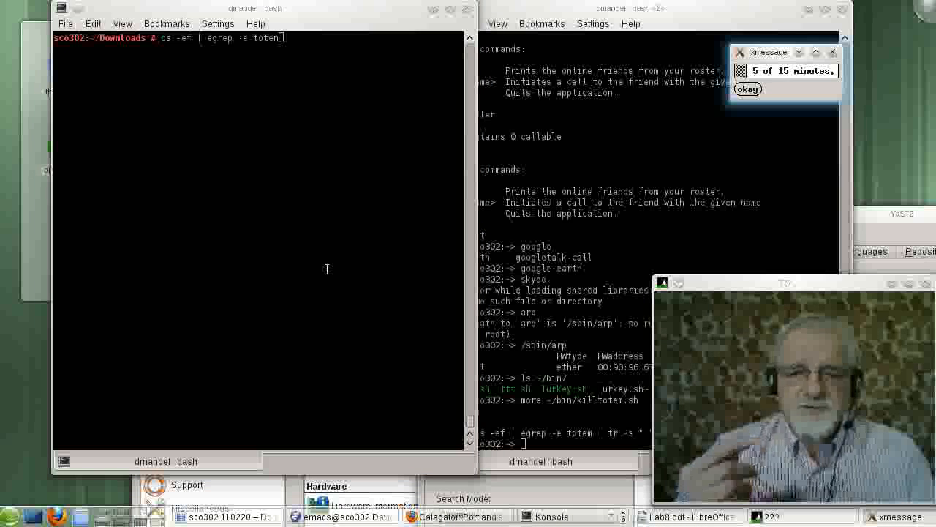
left_click(746, 89)
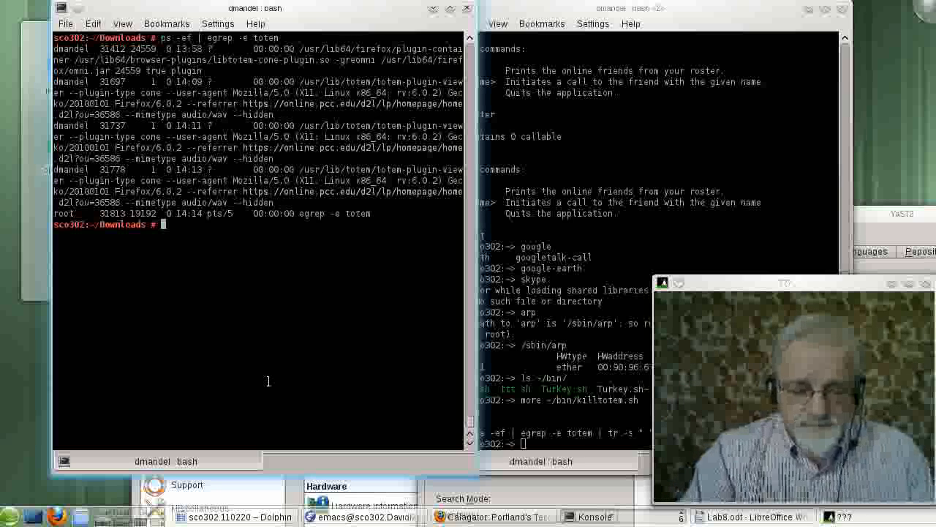
Step: Reverse-search the bash history for the earlier kill -9 ps/egrep/tr/cut pipeline
key("ctrl+r")
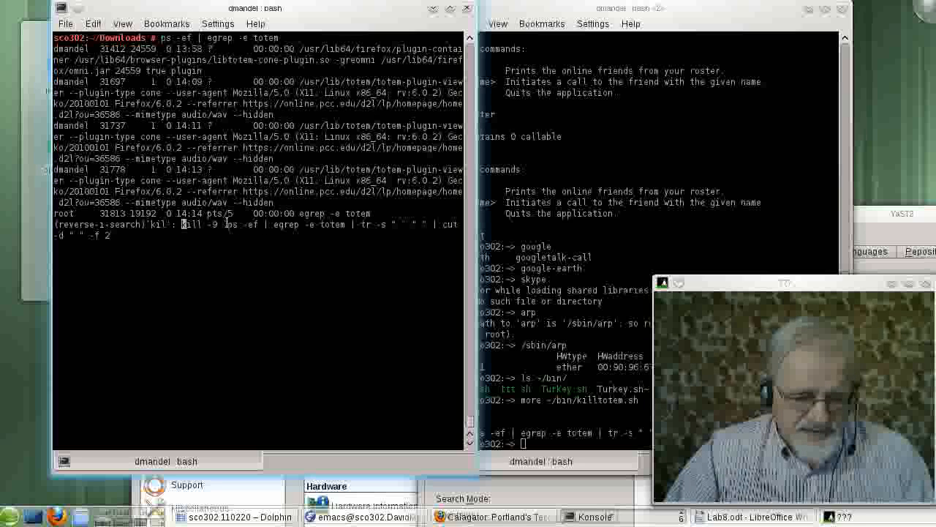
Step: Run the ps/egrep/tr/cut pipeline so only the totem PID column prints
key("Return")
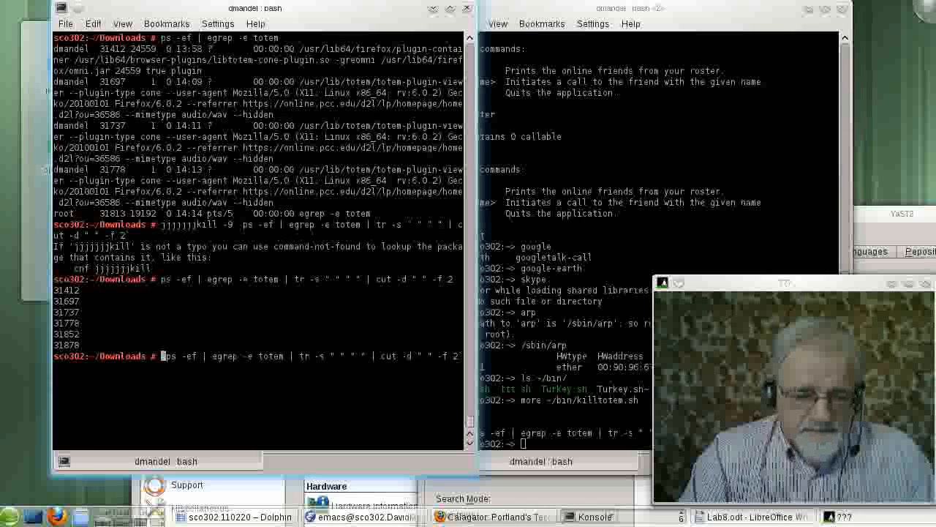
Step: Prefix the PID pipeline with kill -9 to terminate the totem processes
type("kill")
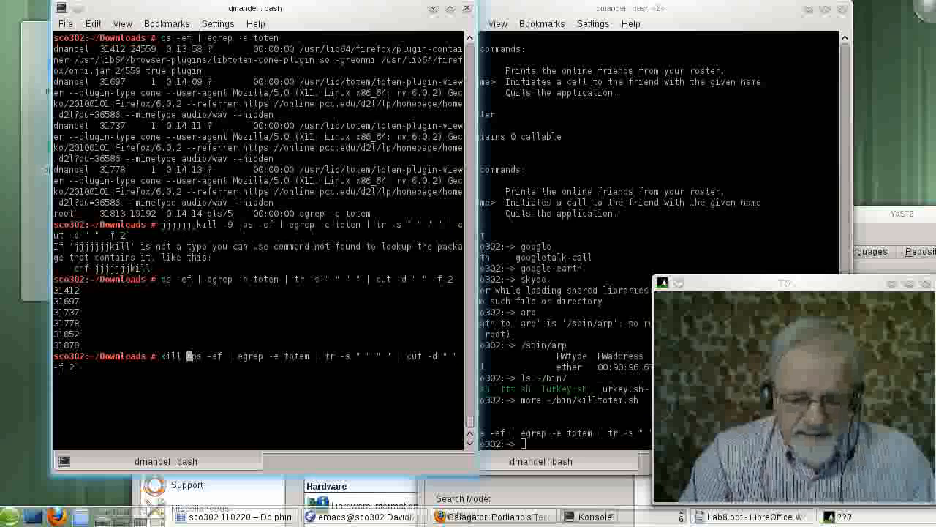
type("-9")
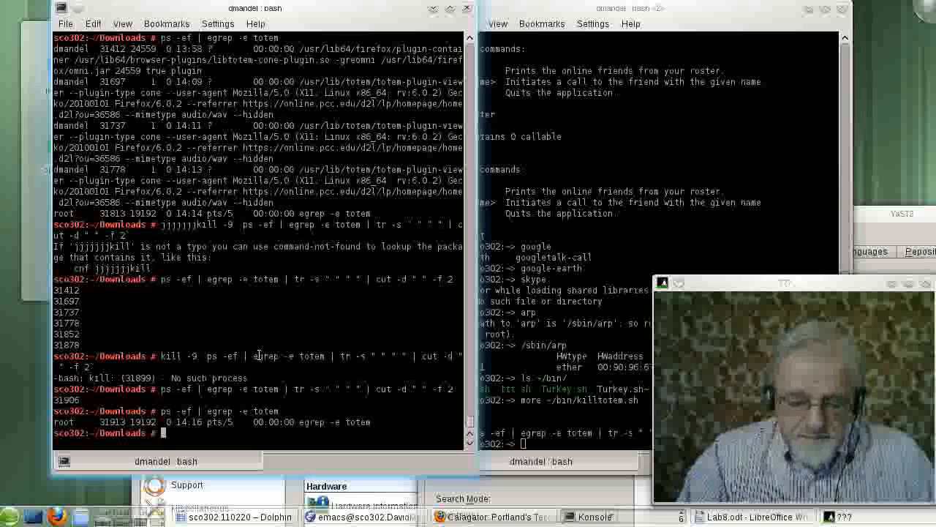
Step: Recall and run /home/dmandel/bin/killtotem.sh, which reports Killed
key("ctrl+r")
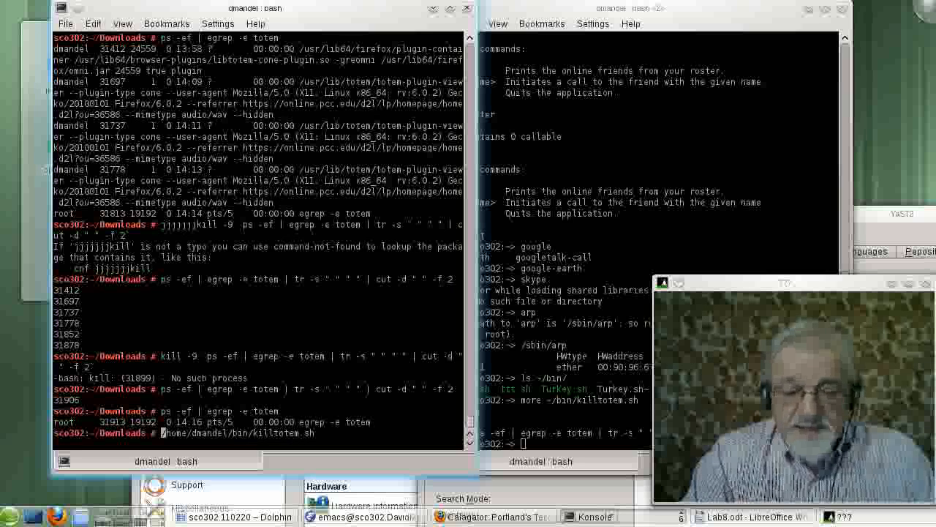
key("Return")
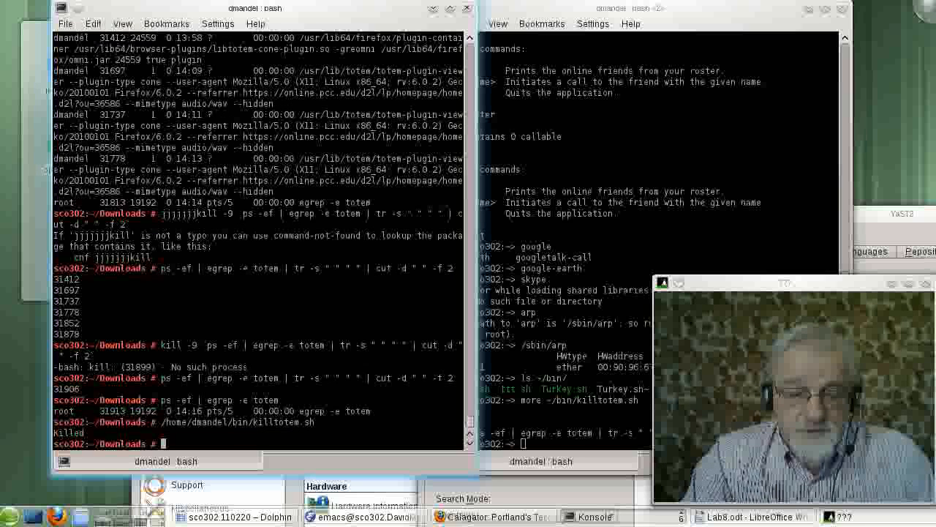
Step: Clear the screen and show killtotem.sh with more, dismissing the 9-of-15 reminder
type("/home/dmandel/bin/killtotem.sh")
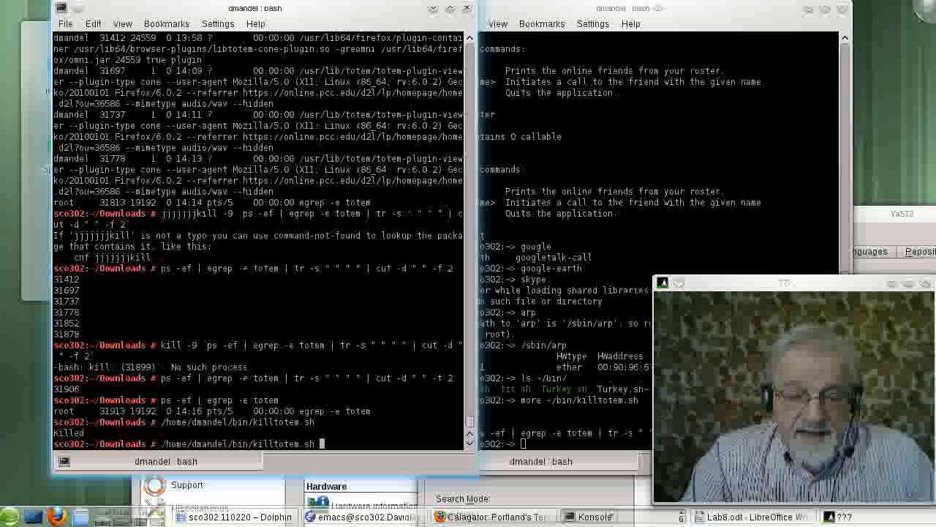
type("more /home/dmandel/bin/killtotem.sh")
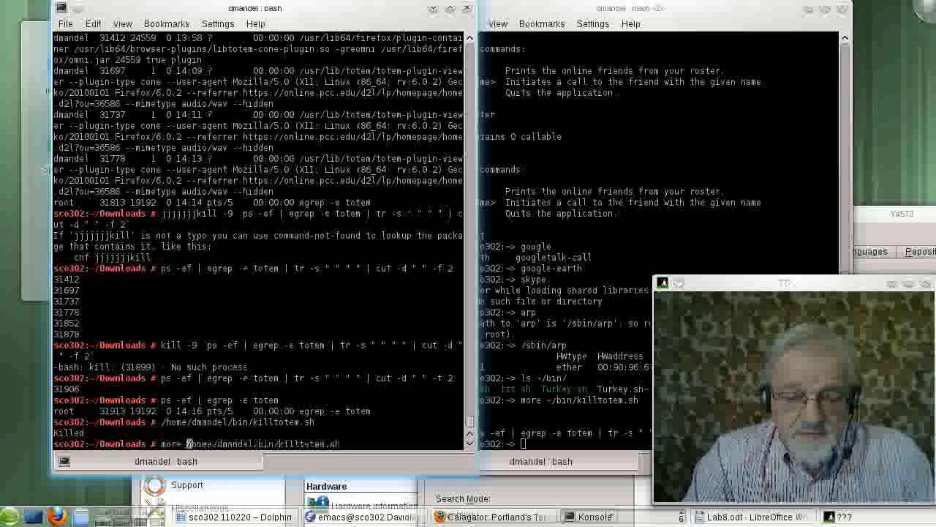
key("Return")
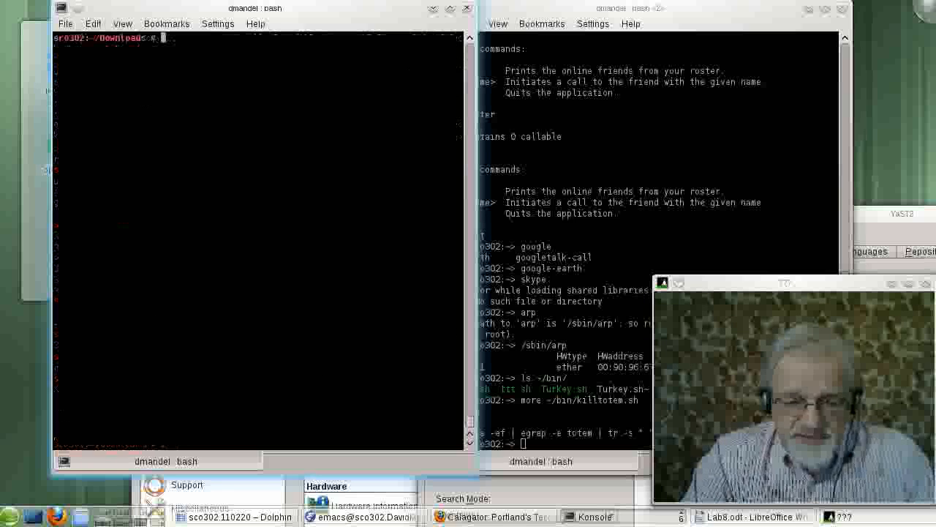
type("clear")
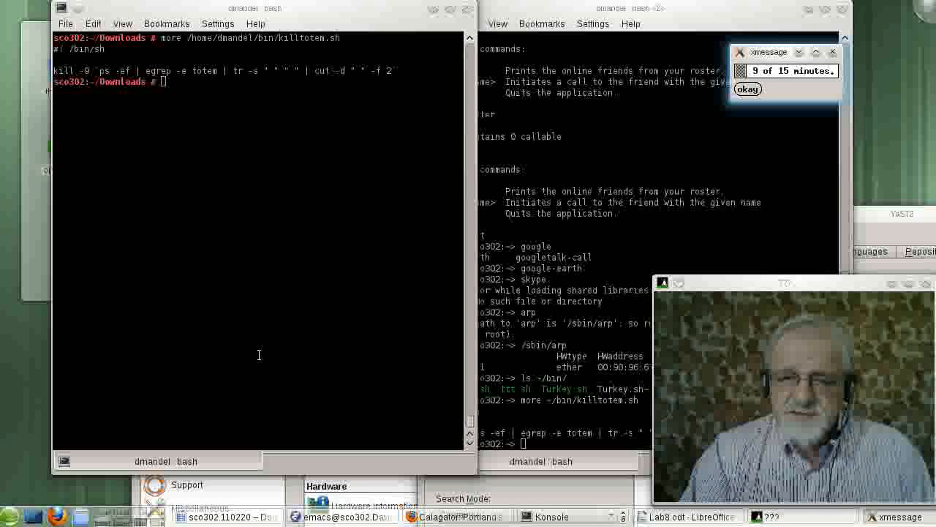
left_click(746, 90)
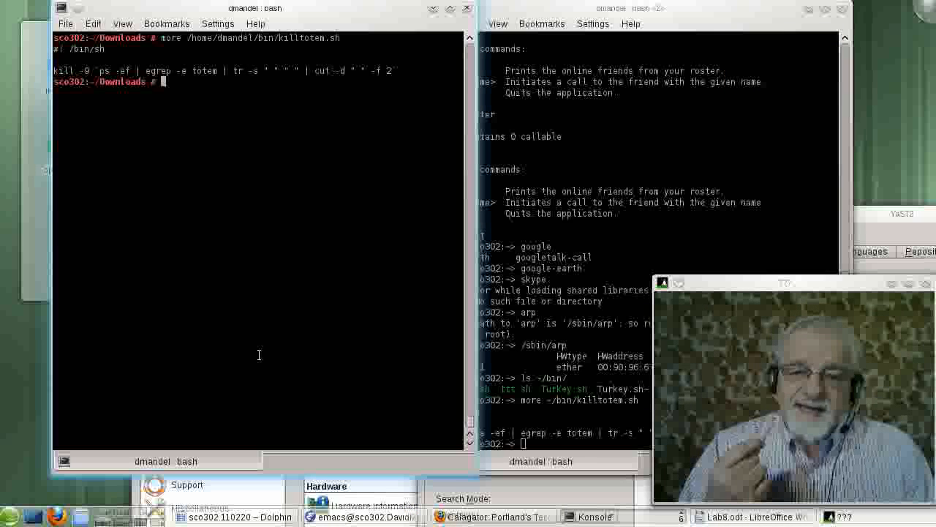